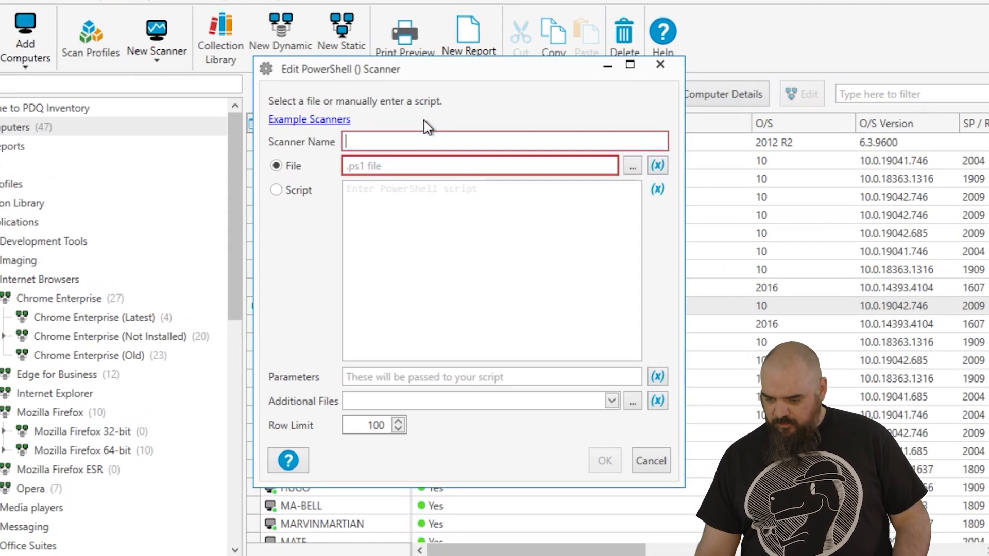
mouse_move(498, 85)
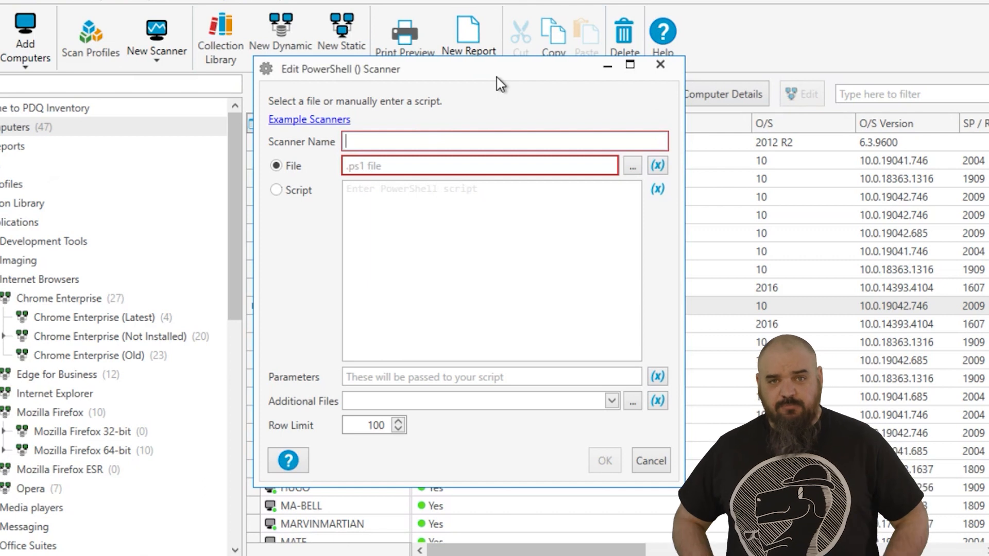
mouse_move(421, 129)
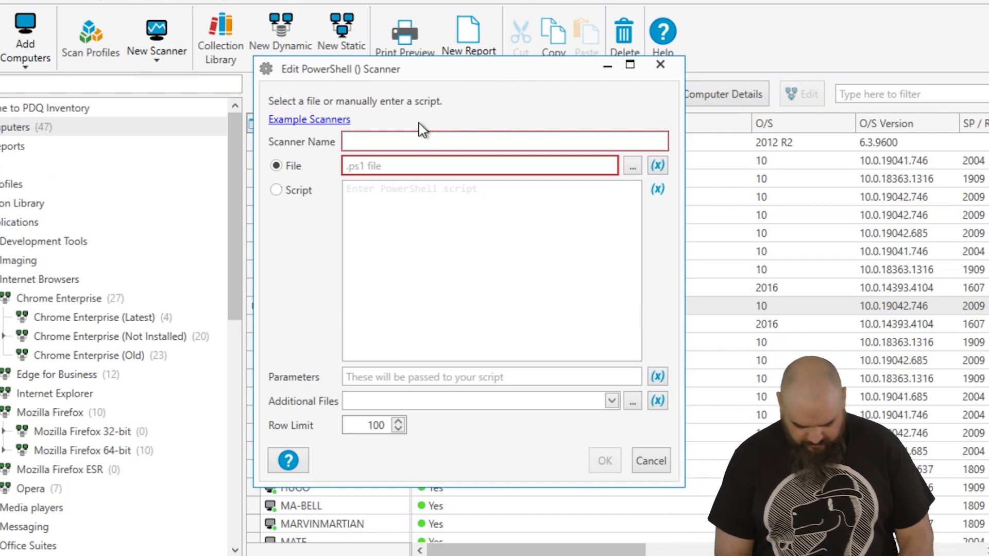
Step: Add a PowerShell scanner named 'Firefox Per USer' that runs PerUserFirefox.ps1
type("Fire")
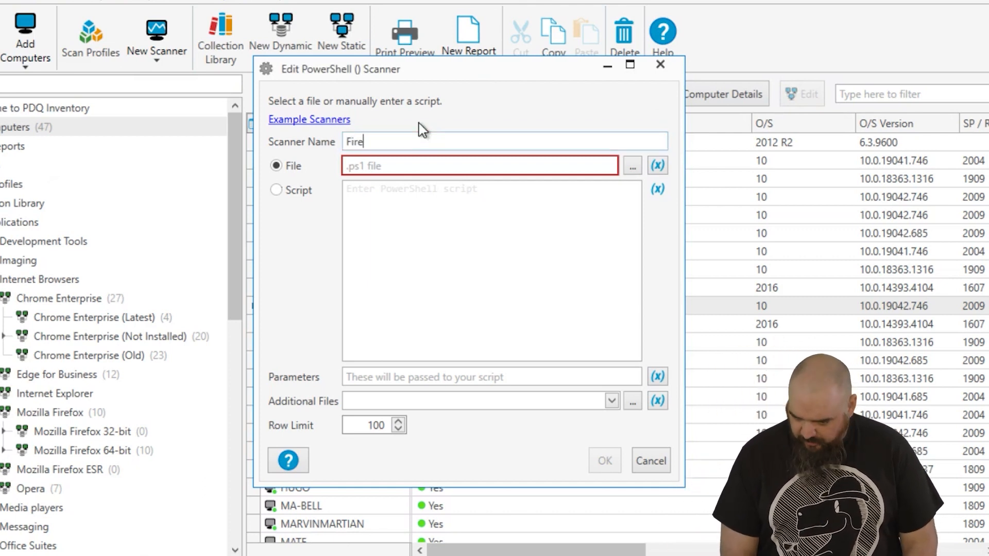
type("fox")
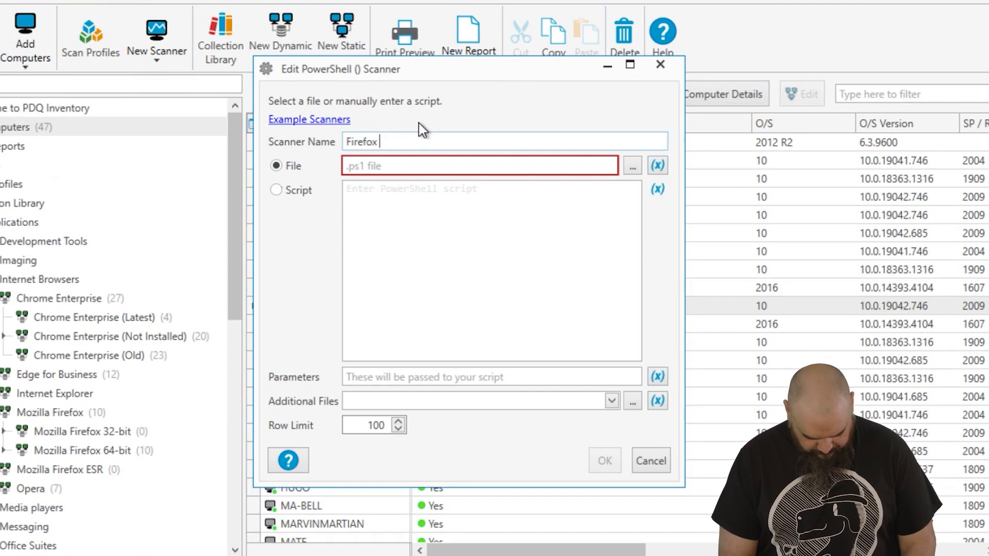
type("Per USer")
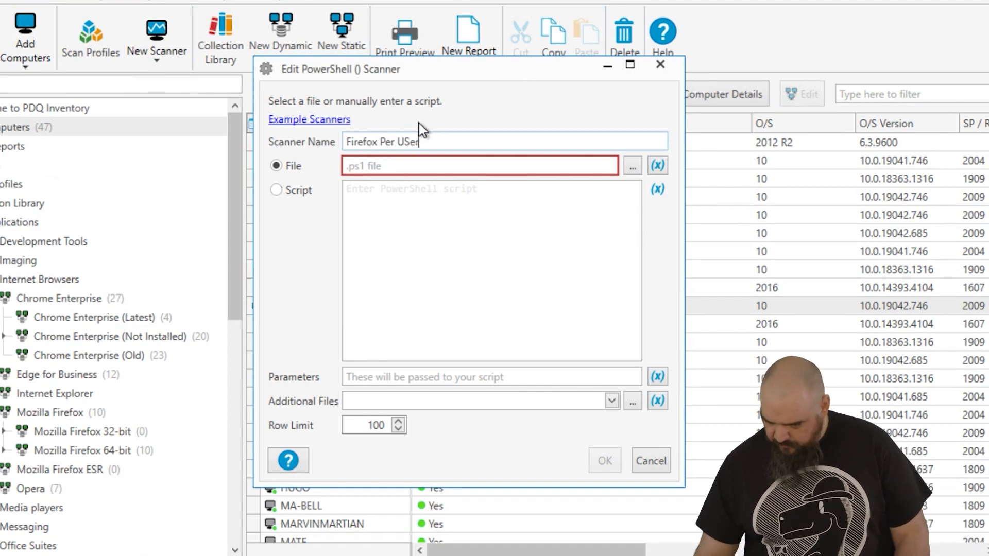
mouse_move(632, 181)
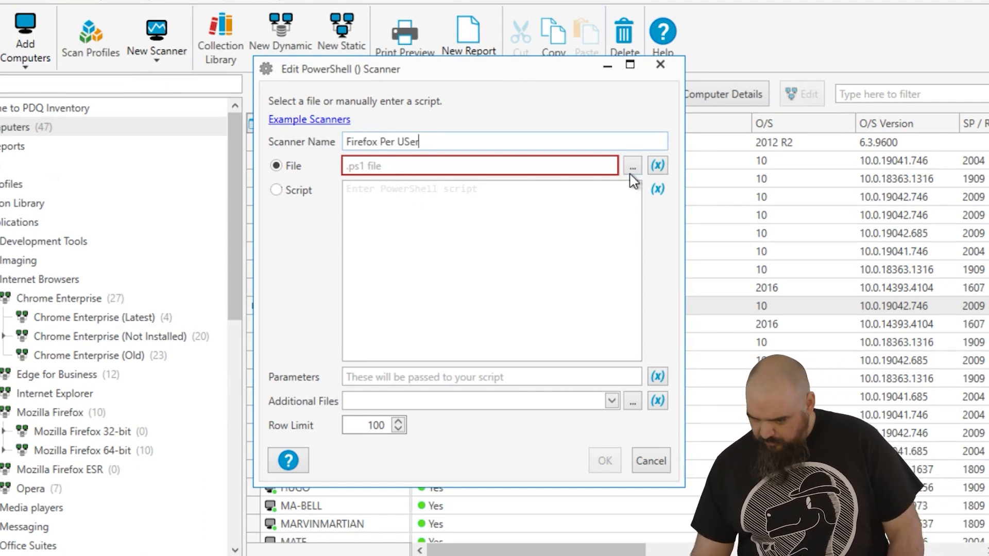
left_click(631, 165)
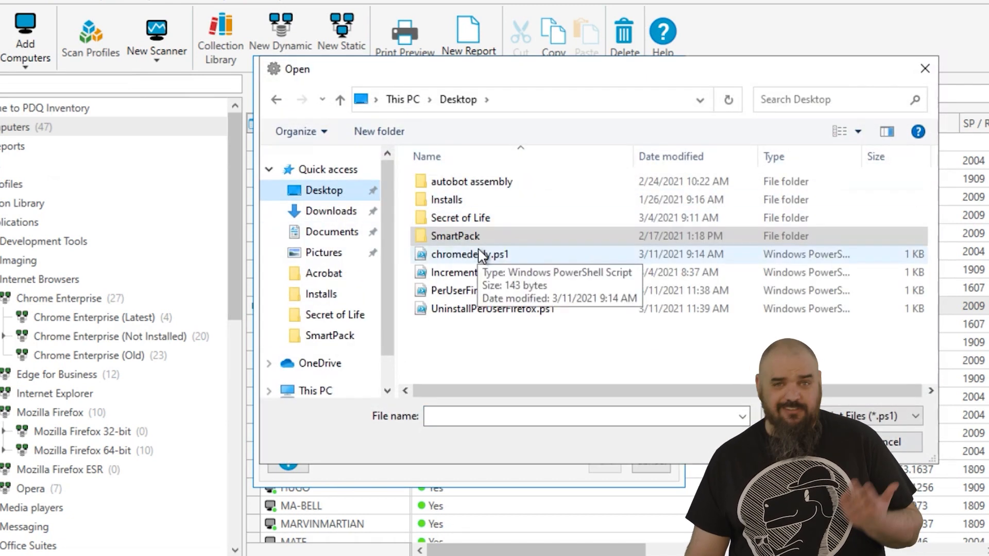
left_click(472, 290)
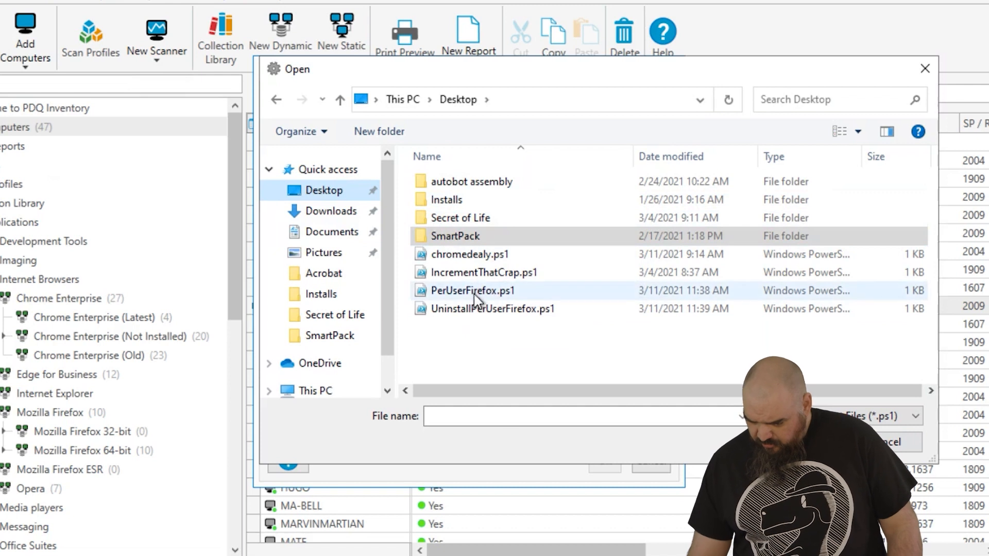
double_click(472, 290)
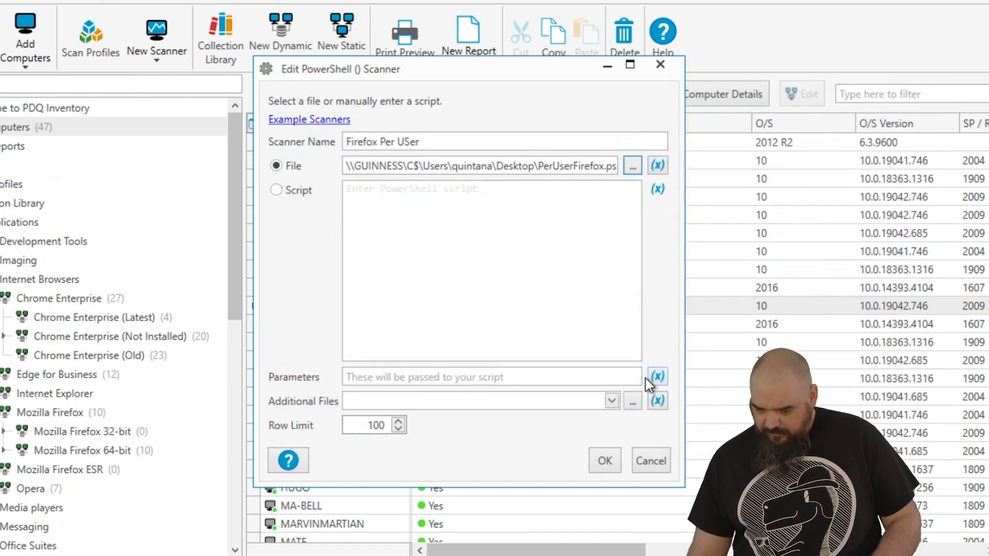
left_click(603, 461)
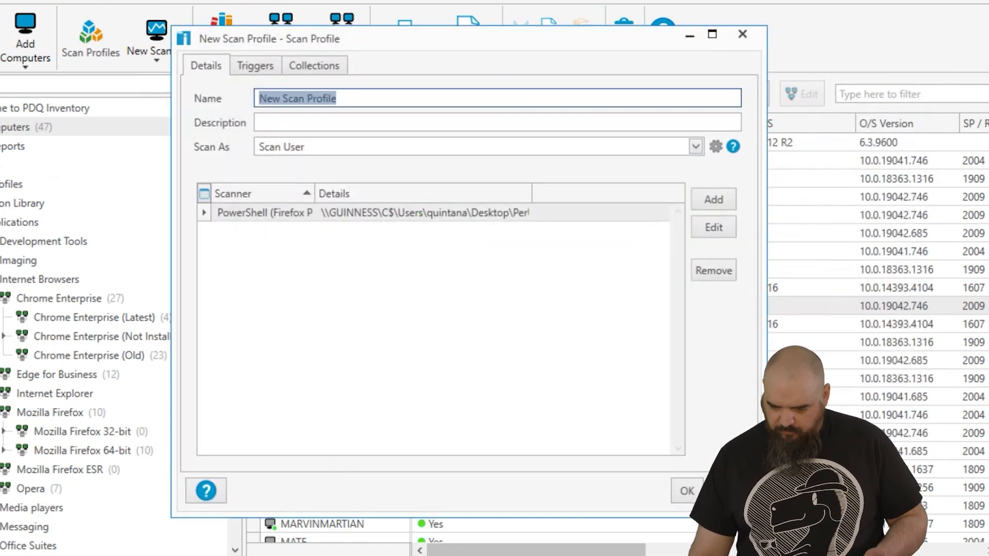
Step: Name the new scan profile 'Firefox' and save it
type("Fi")
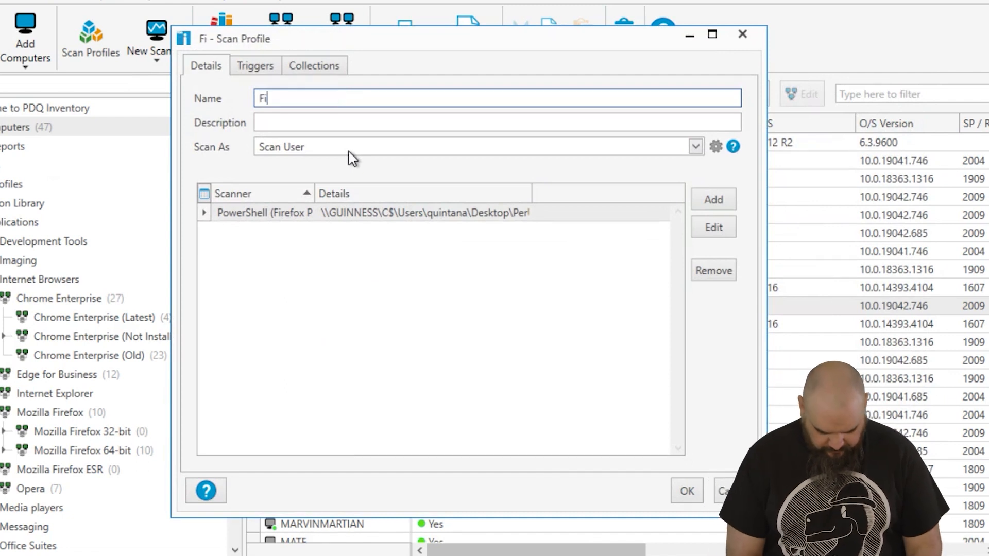
type("refox")
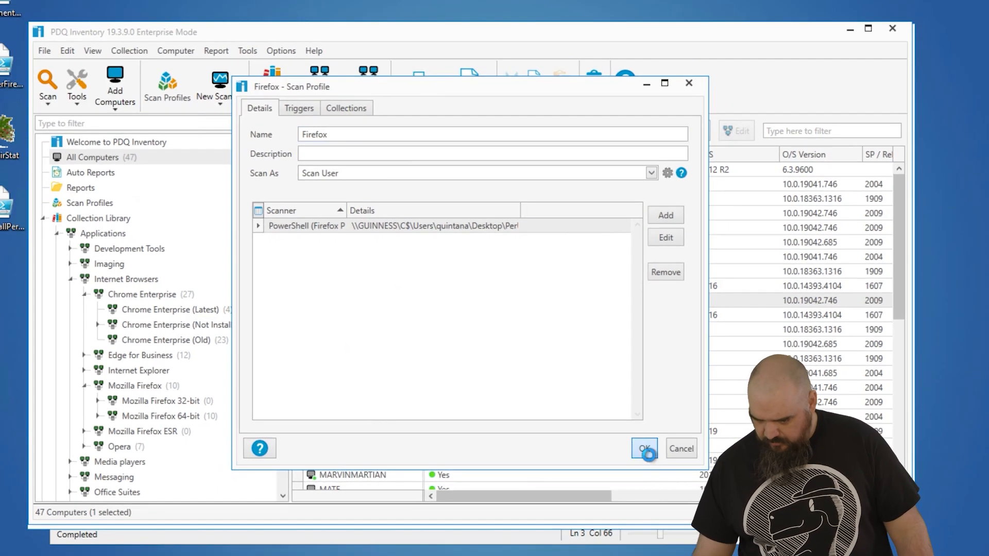
left_click(644, 449)
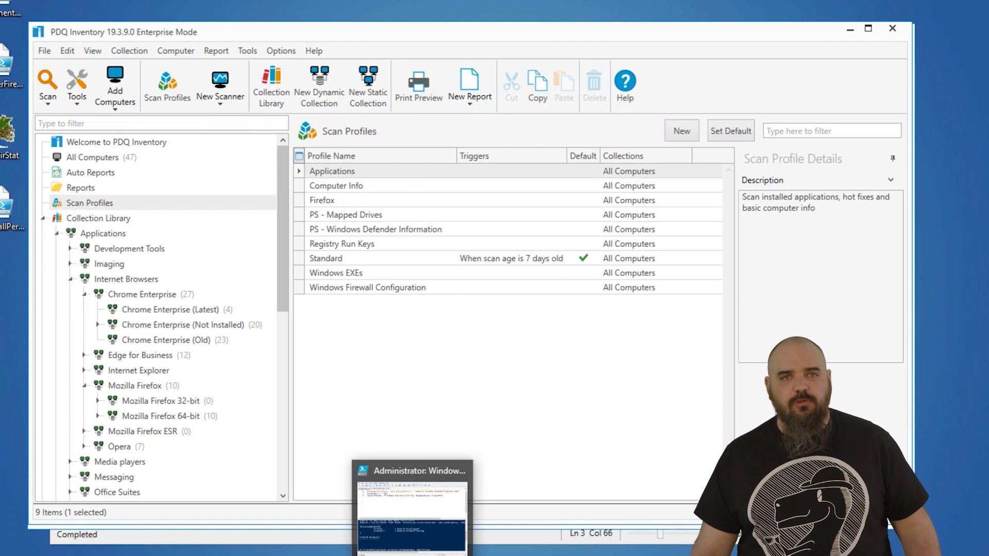
left_click(411, 511)
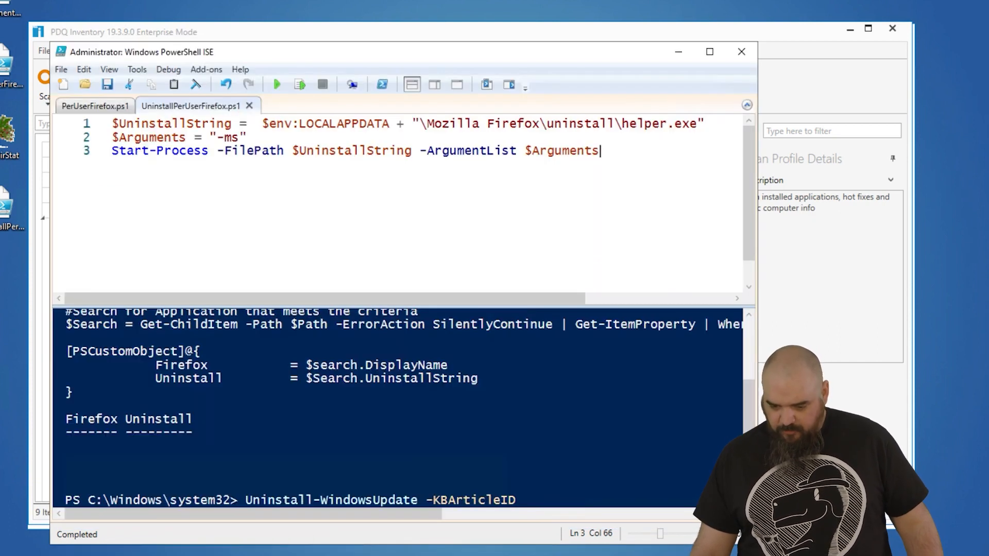
left_click(91, 105)
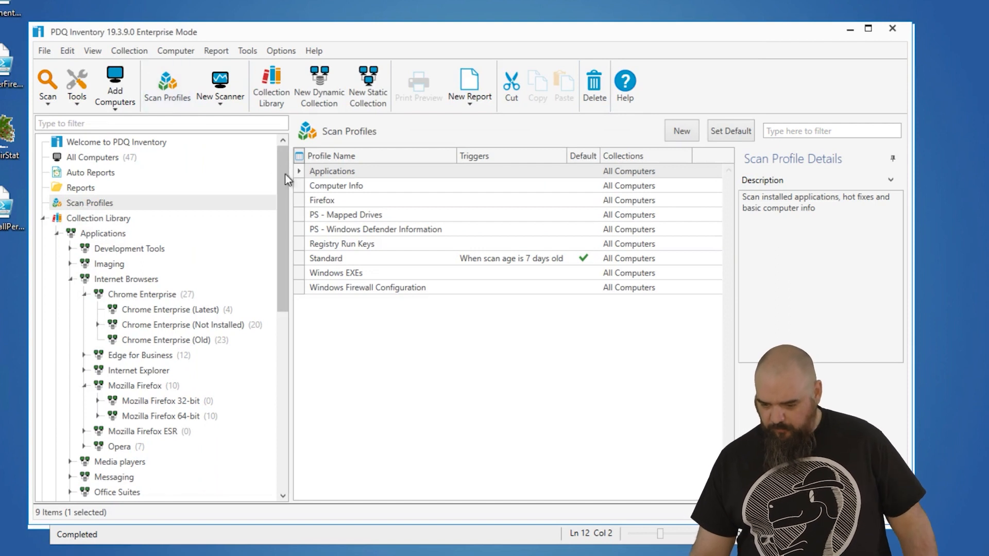
Step: Review the Firefox profile's Firefox Per USer scanner and set Scan As to Logged on User
double_click(321, 200)
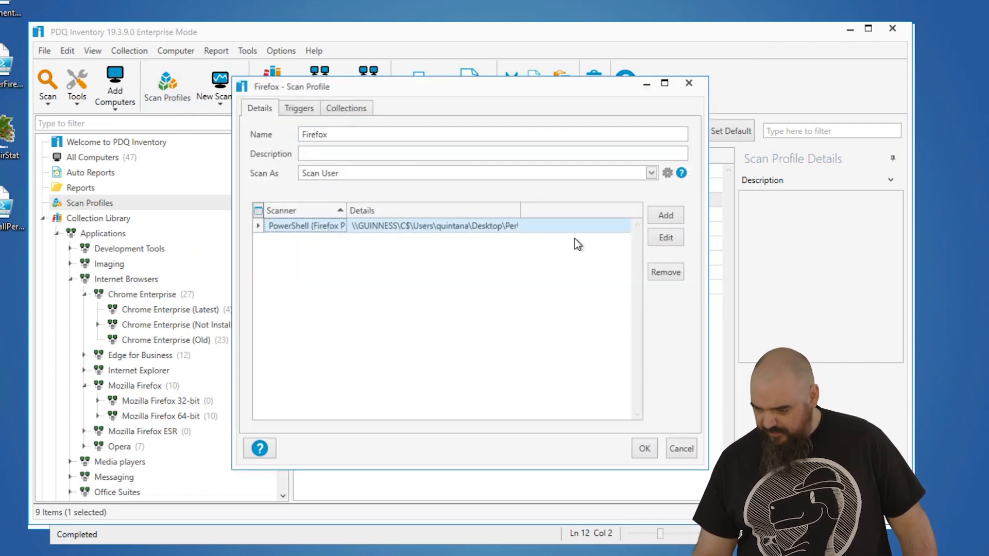
left_click(665, 237)
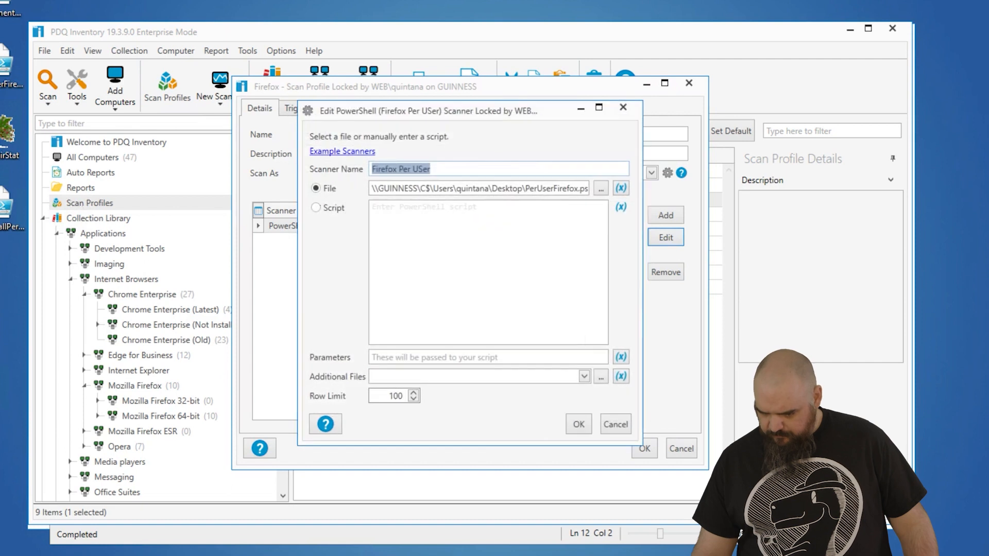
left_click(651, 173)
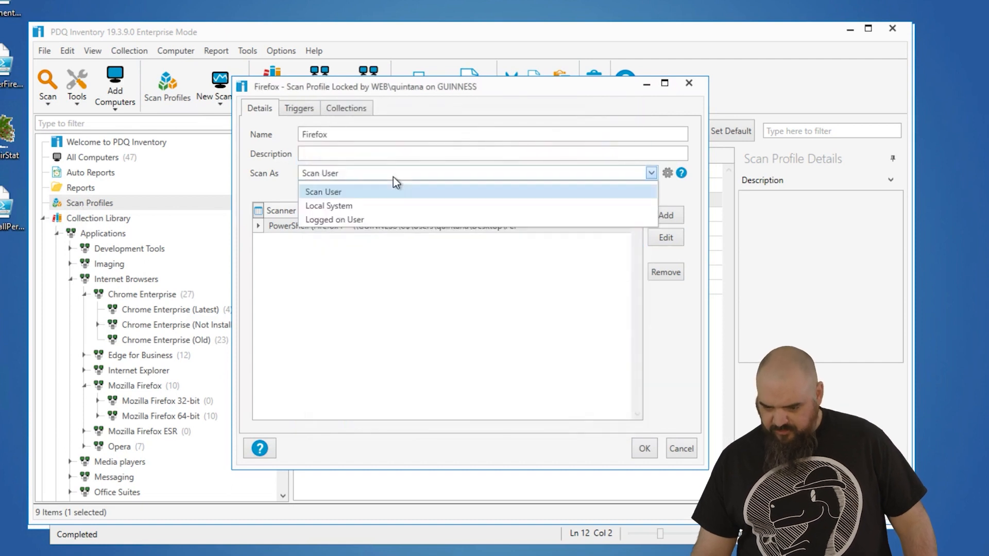
left_click(334, 220)
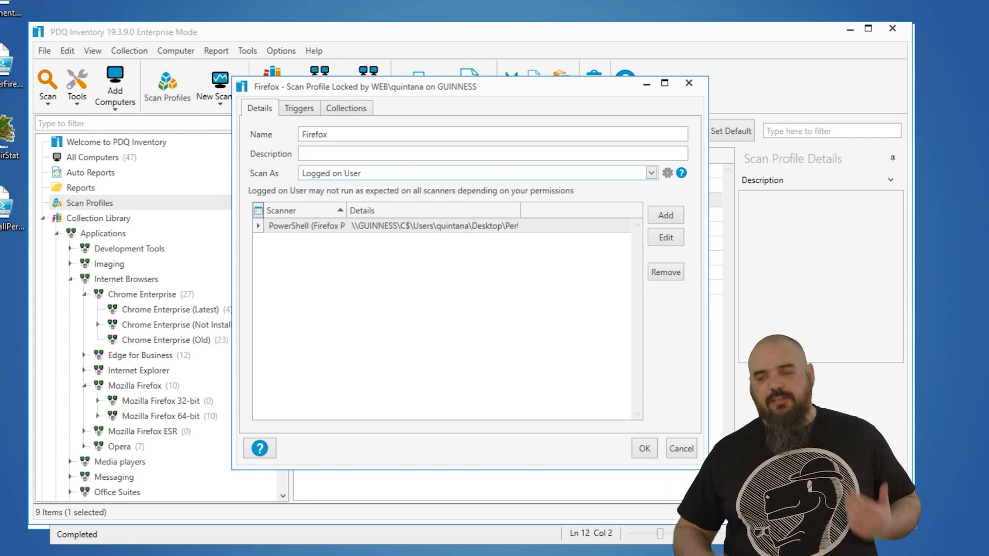
left_click(680, 449)
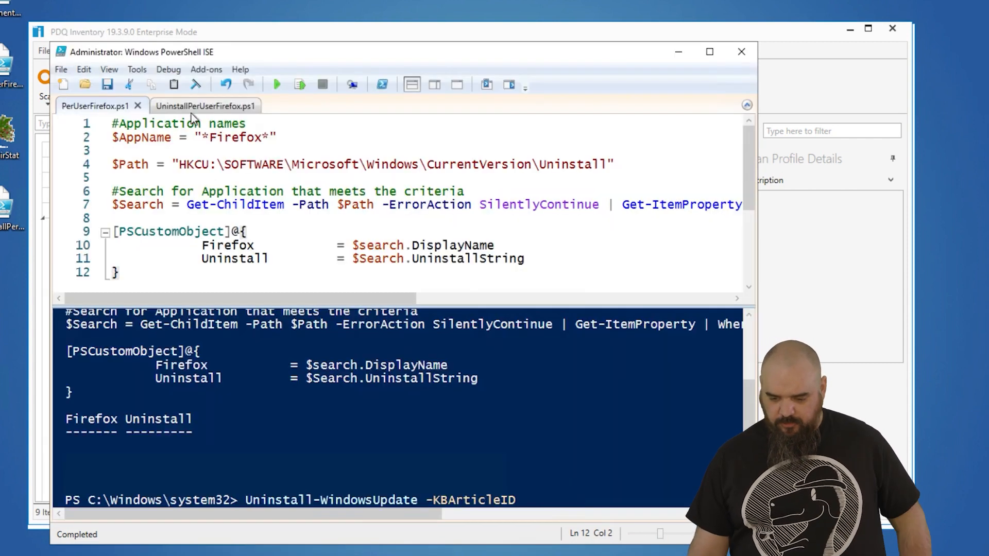
Step: Review the UninstallPerUserFirefox.ps1 script in PowerShell ISE
left_click(192, 105)
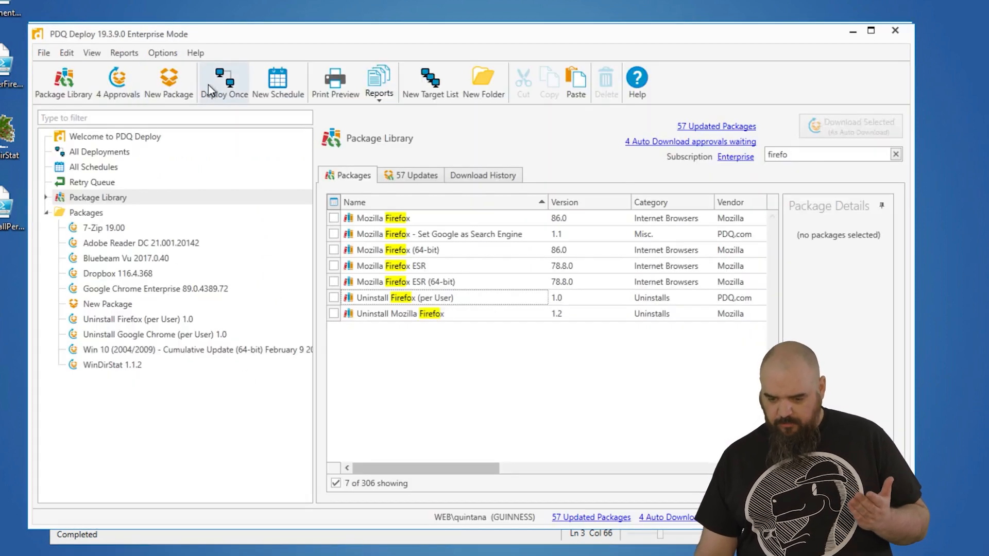
Step: Create a new package with a PowerShell step loading UninstallPerUserFirefox.ps1
left_click(169, 82)
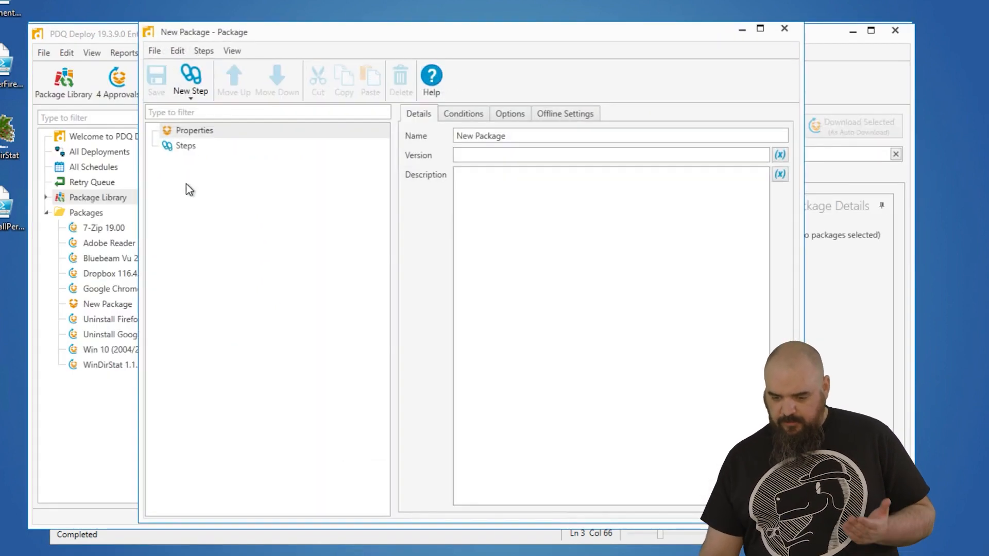
left_click(190, 80)
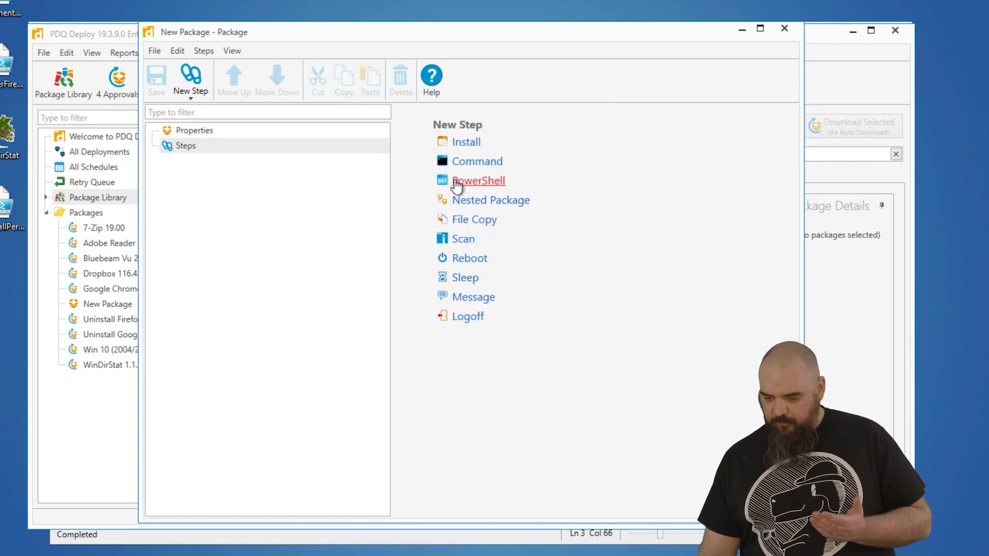
left_click(477, 181)
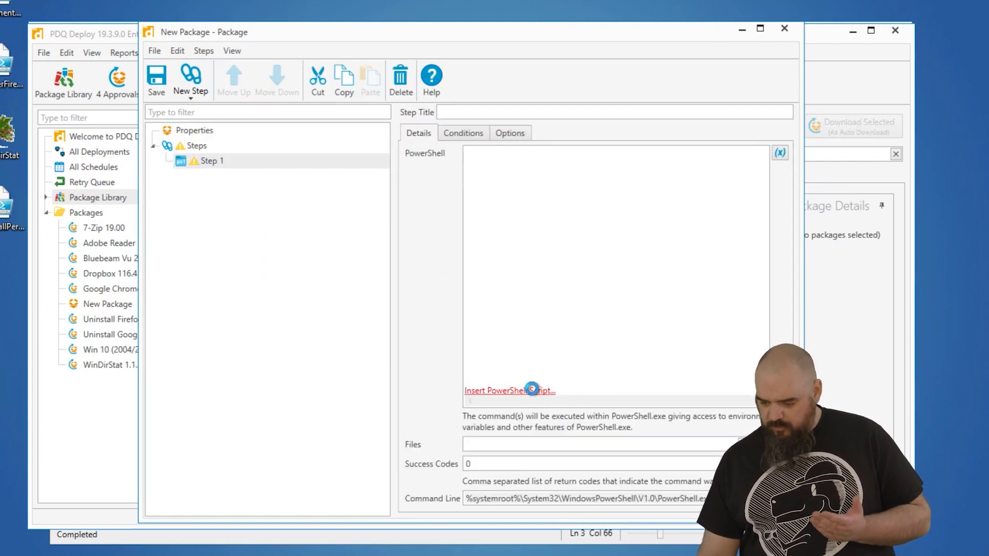
left_click(508, 390)
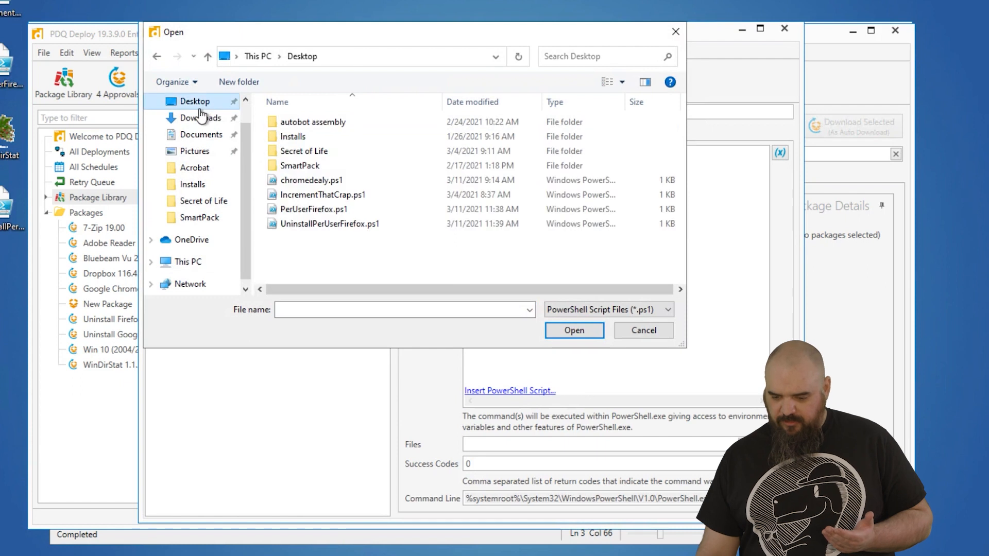
left_click(329, 224)
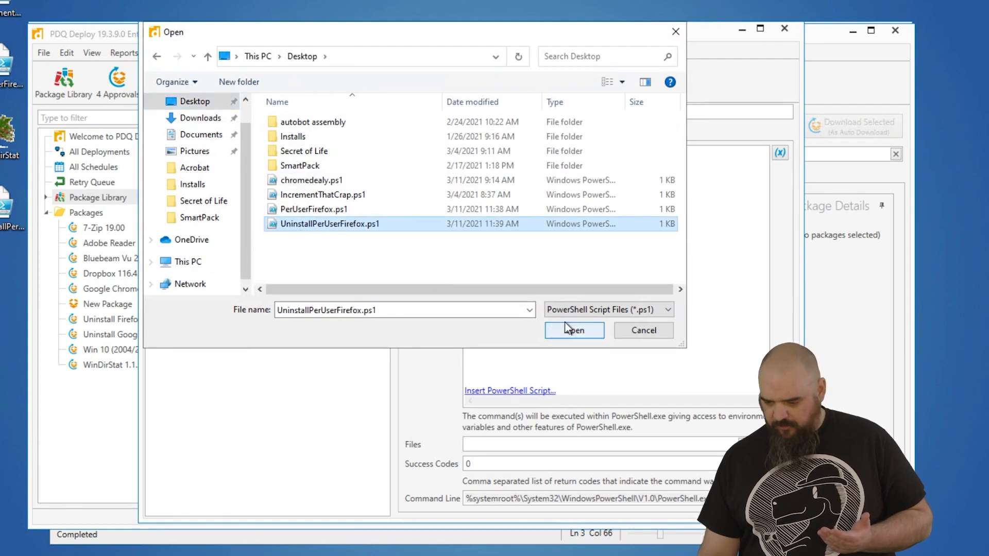
left_click(573, 329)
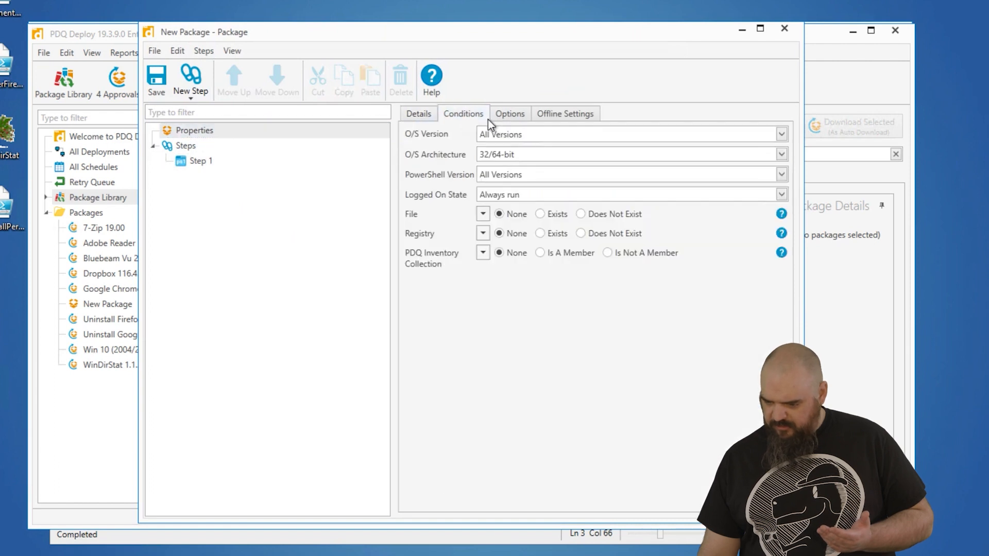
mouse_move(511, 121)
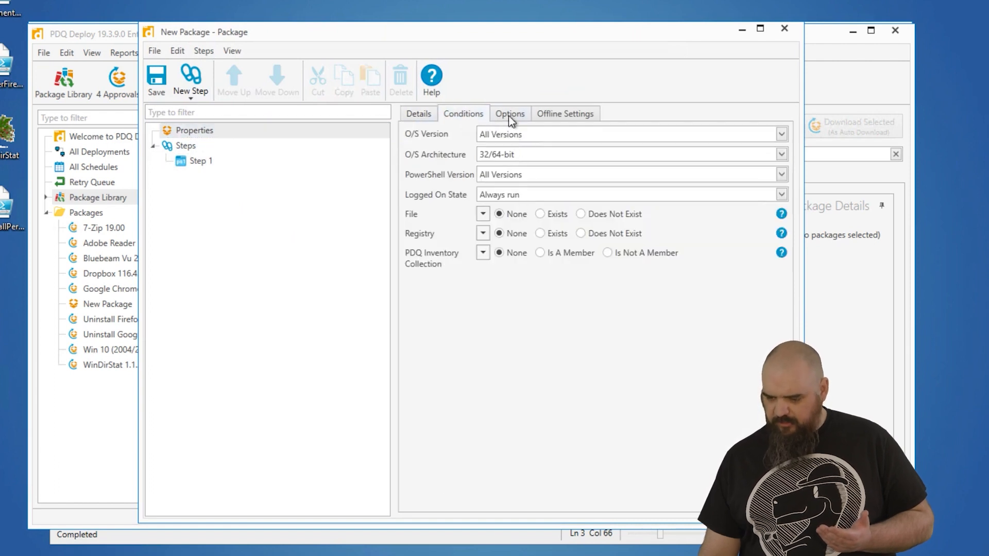
Step: Set the package's Run As option to Logged on User and close the package editor
left_click(509, 113)
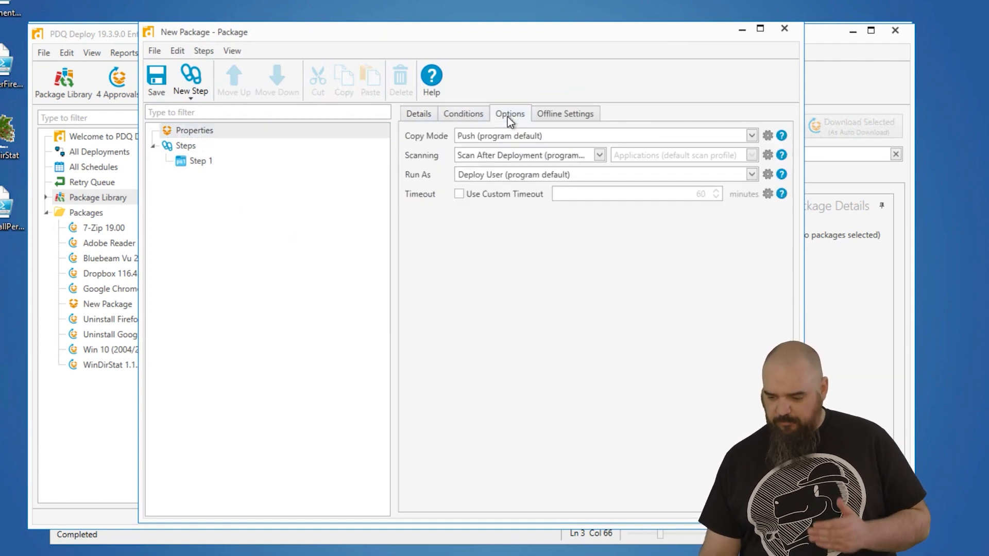
left_click(750, 174)
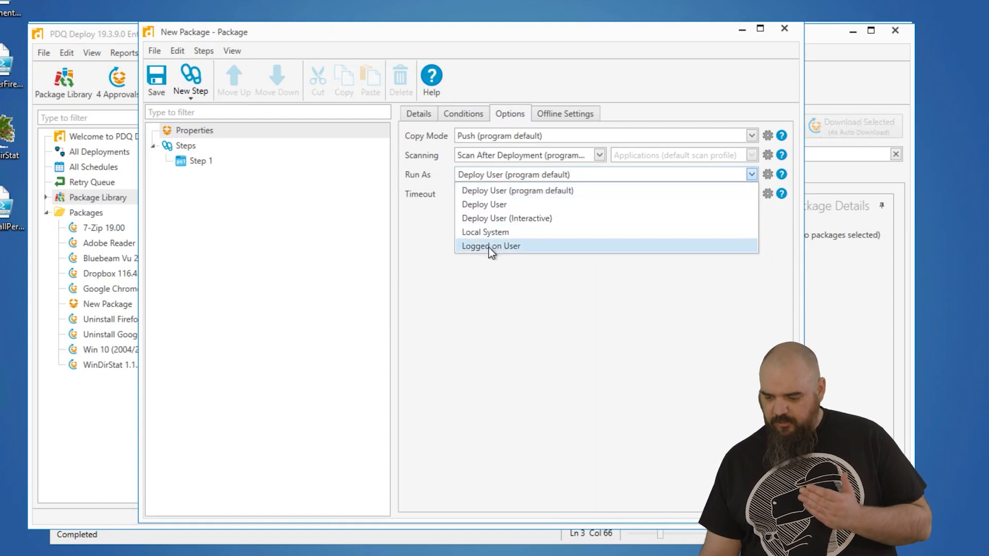
left_click(491, 245)
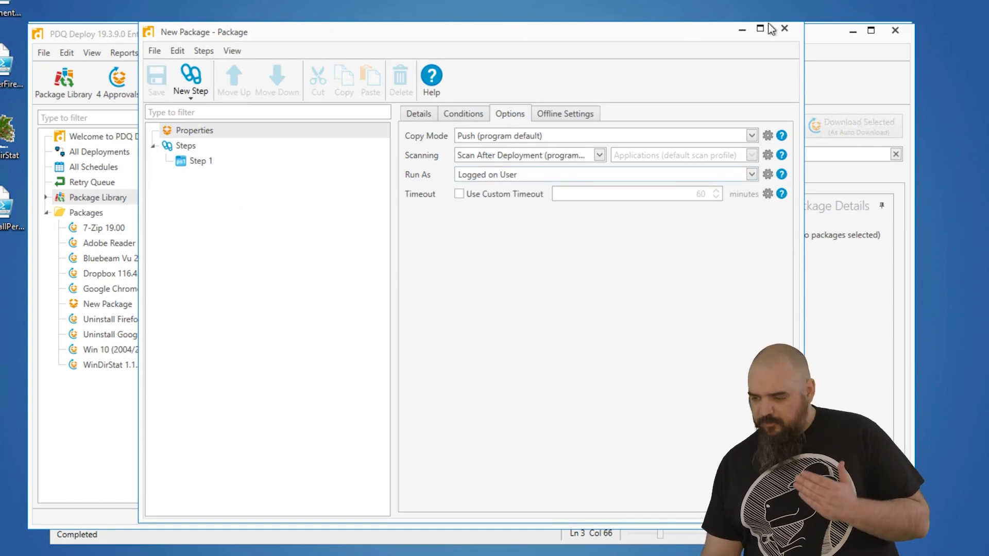
left_click(785, 29)
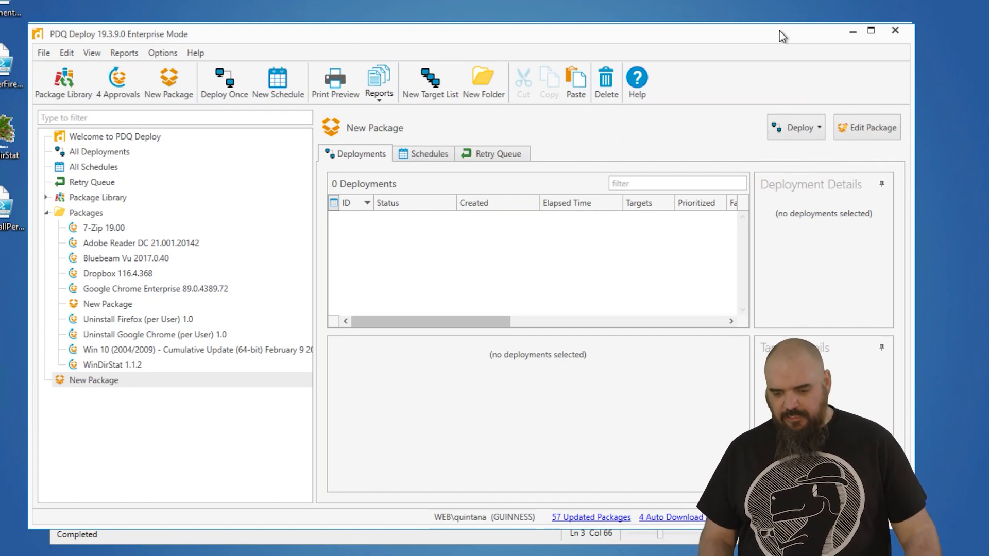
mouse_move(200, 254)
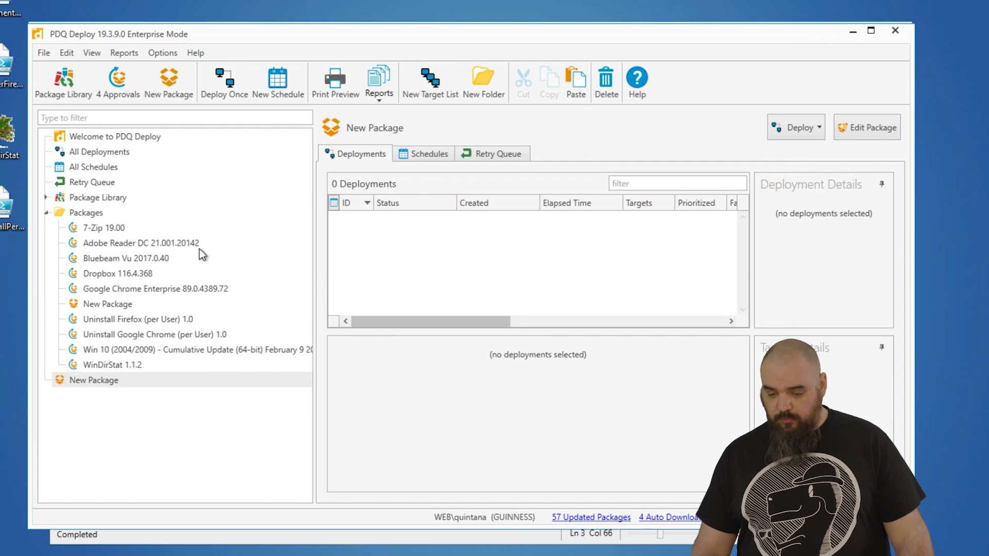
Step: Return to the Package Library, still filtered for Firefox
left_click(98, 198)
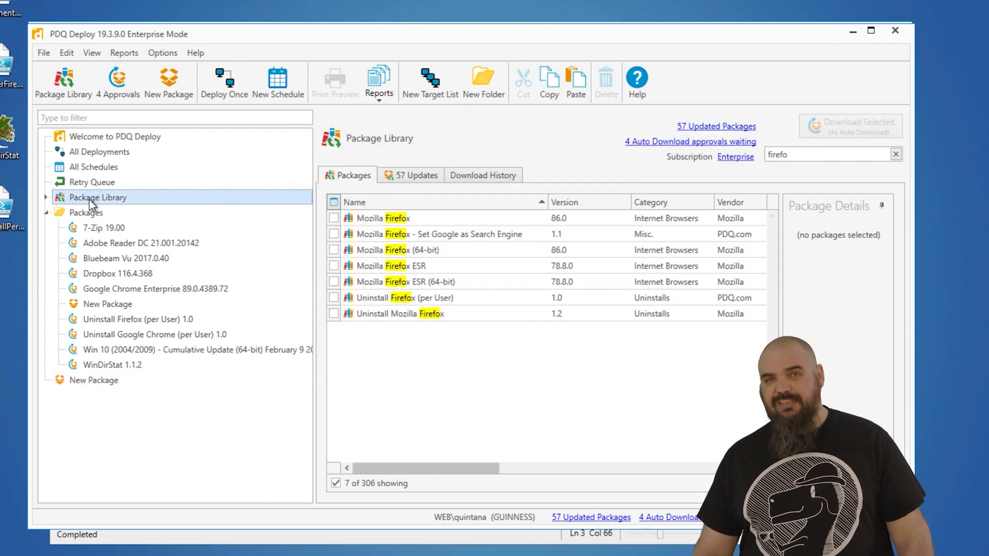
mouse_move(107, 309)
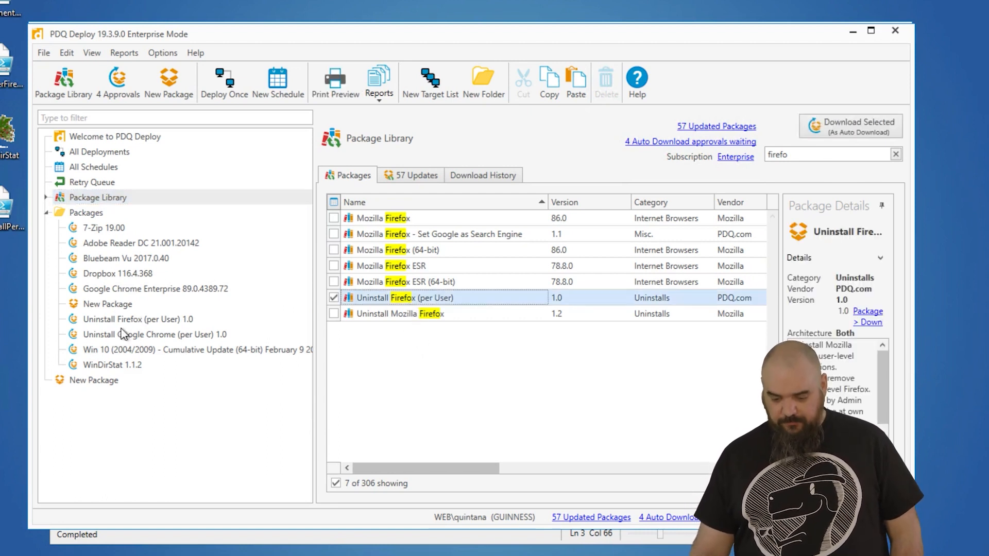
Step: Open Uninstall Firefox (per User) 1.0 and view its Step 2, Uninstall User Installed Firefox
double_click(404, 297)
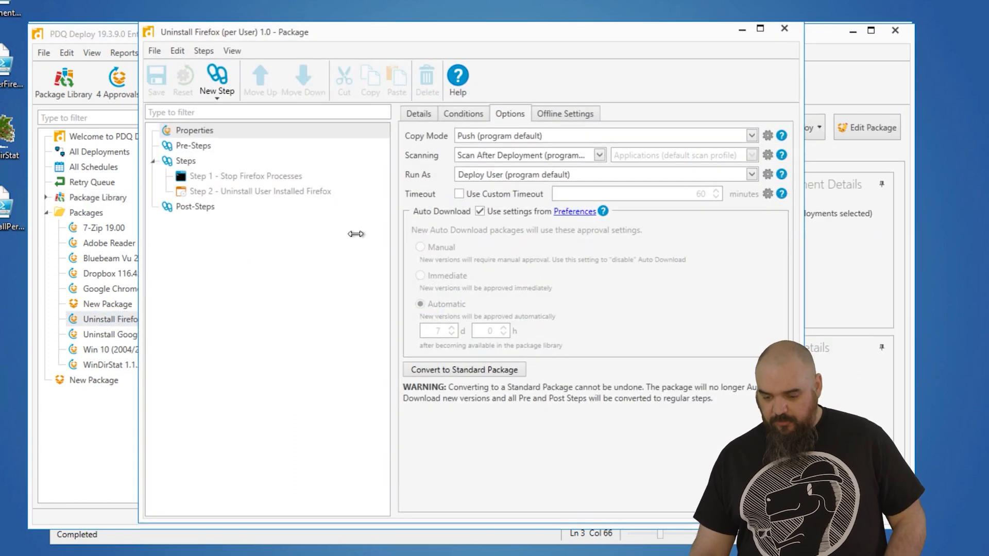
left_click(259, 192)
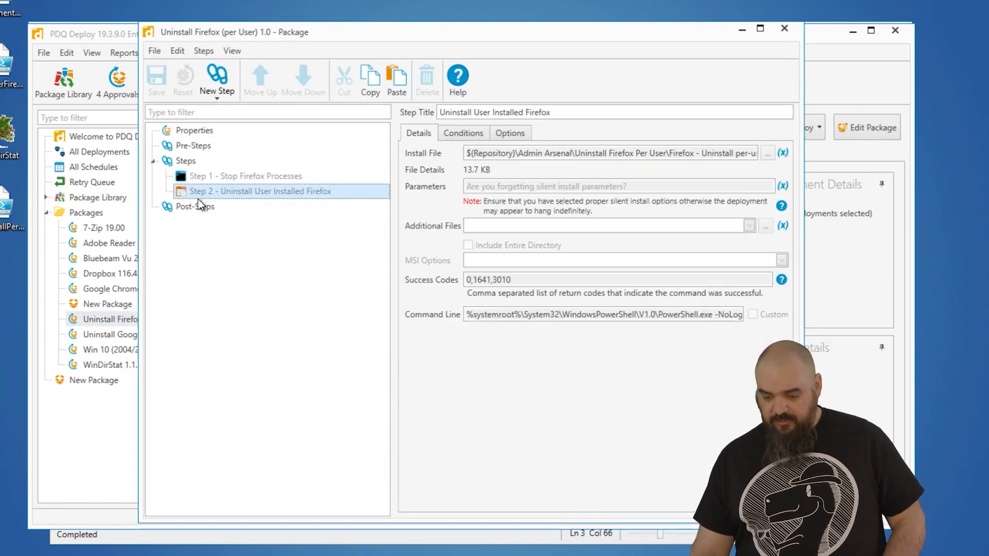